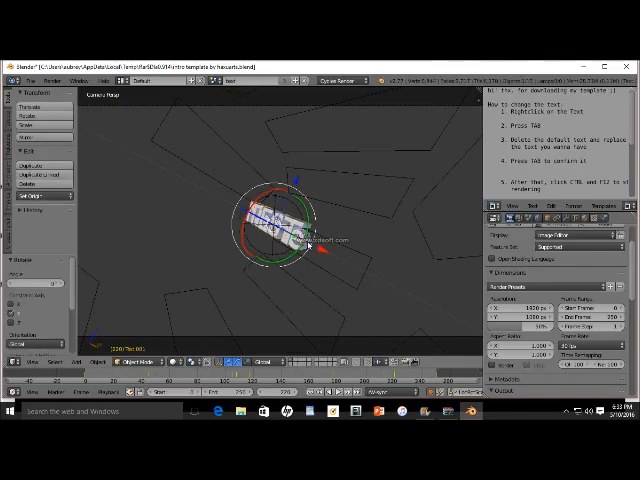
# Step: Load the YouTube home page by entering 'youtube' in Edge's address bar
pyautogui.press('Tab')
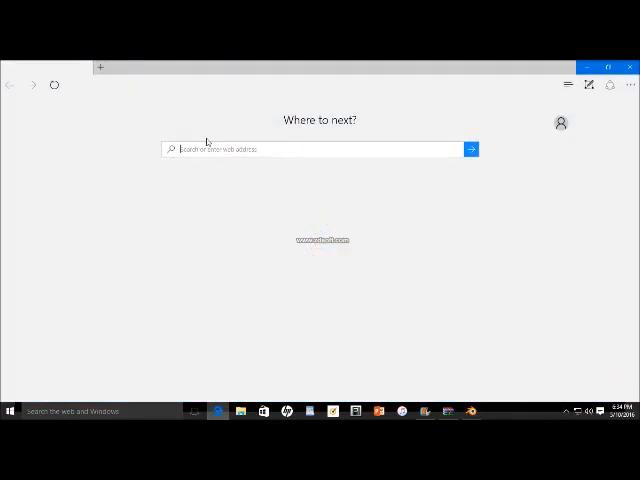
pyautogui.write('youtube.com')
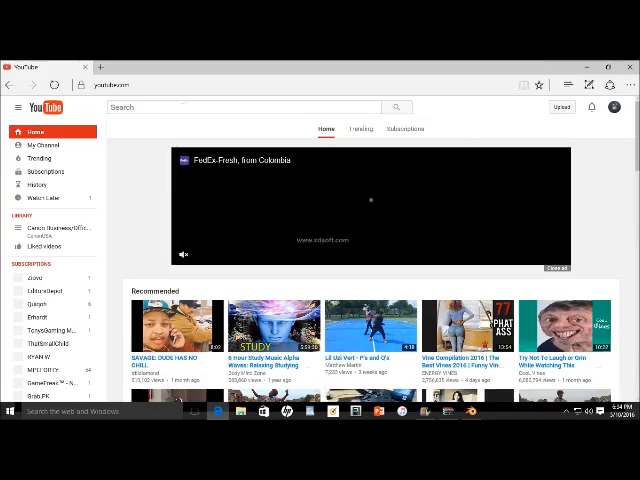
# Step: Search YouTube for 'blender templates intro' and start the TOP 10 FREE Blender Intro Templates #2 video
pyautogui.write('blender')
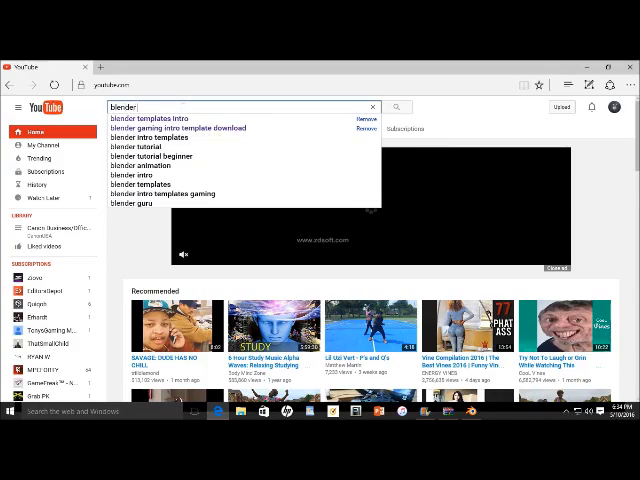
pyautogui.click(164, 116)
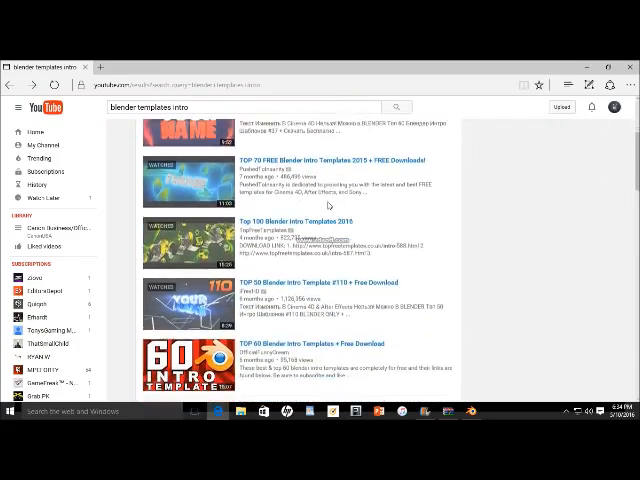
pyautogui.scroll(-3)
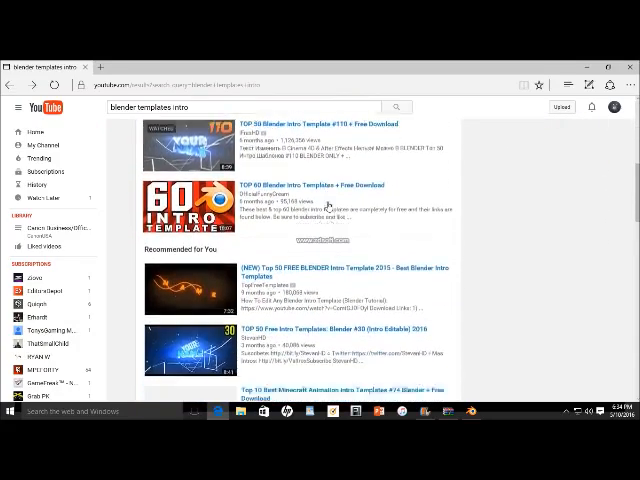
pyautogui.scroll(-3)
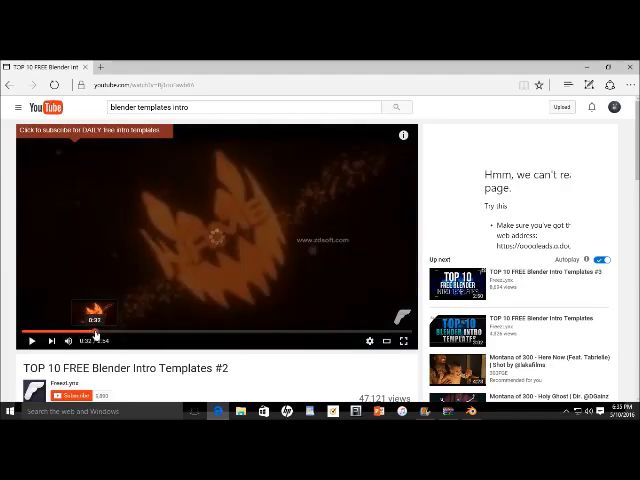
# Step: Let the template video play, then preview the two-clip intro full screen in Movie Maker
pyautogui.click(32, 340)
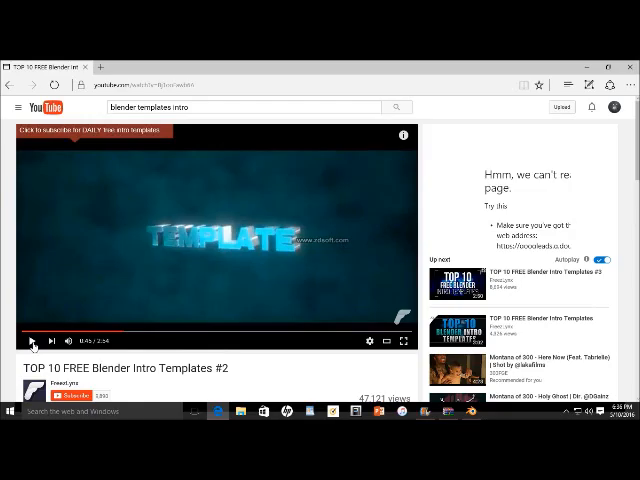
pyautogui.moveTo(460, 96)
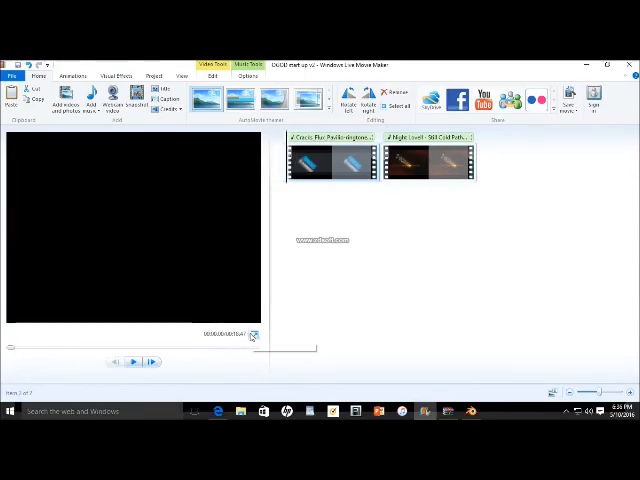
pyautogui.click(132, 362)
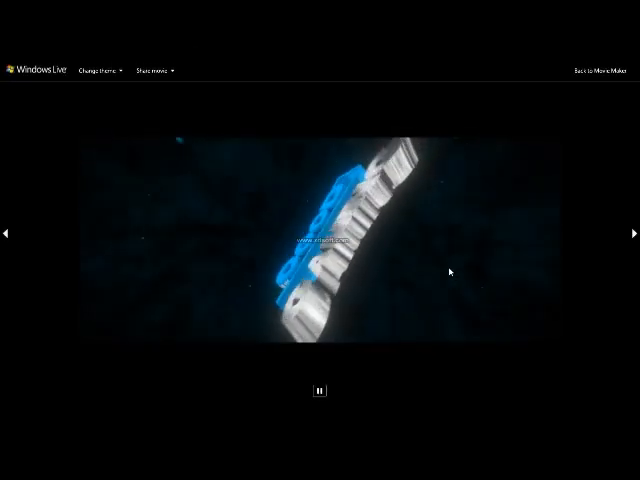